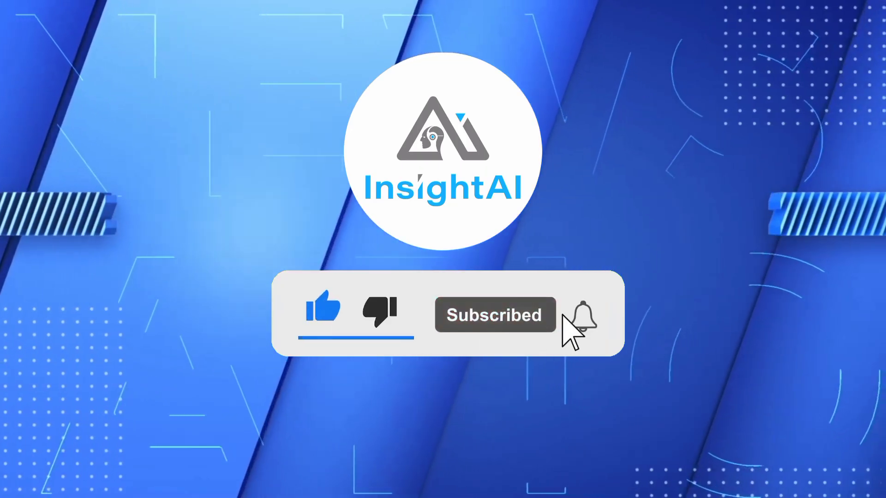
Step: Enable notifications via the bell icon beside Subscribed in the InsightAI intro
left_click(582, 314)
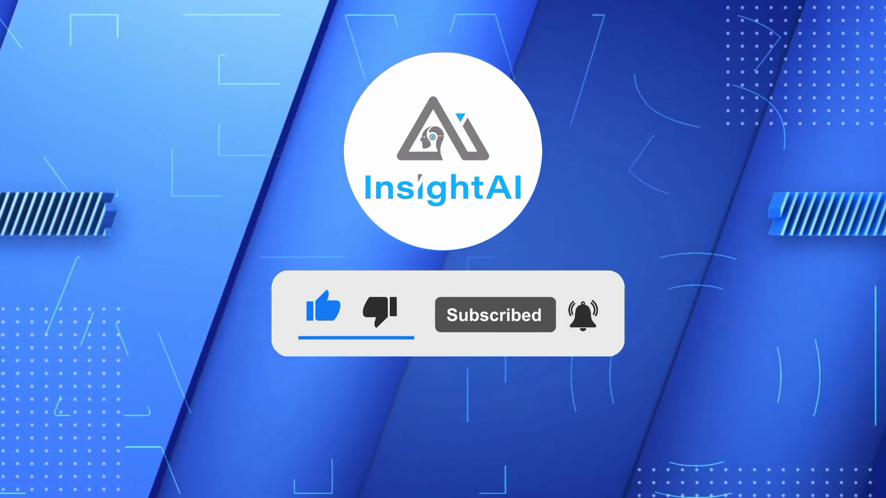